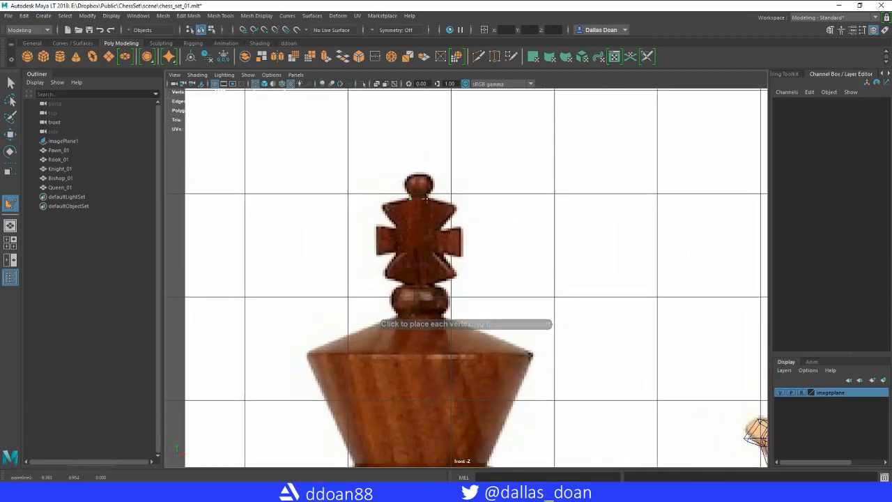
Trace a 16-vertex polygon face around the king's cross in the front view.
click(463, 231)
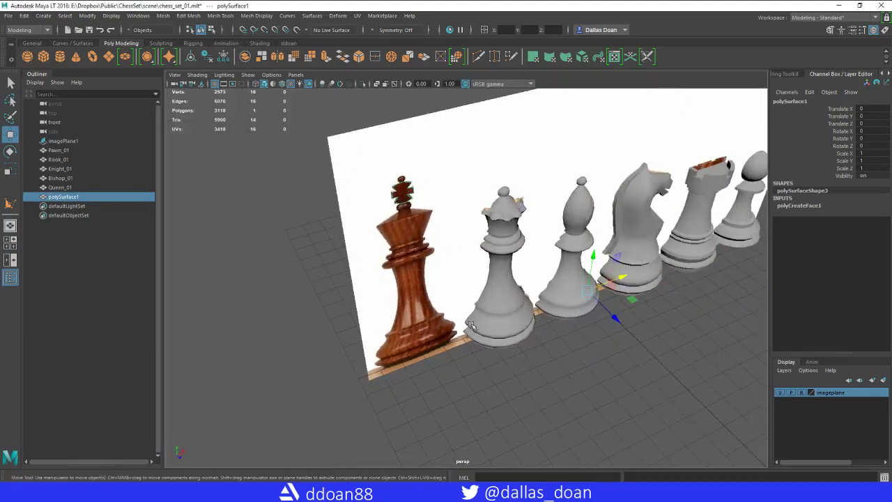
Split the traced cross face with Multi-Cut and extrude it to 0.1 thickness.
click(362, 84)
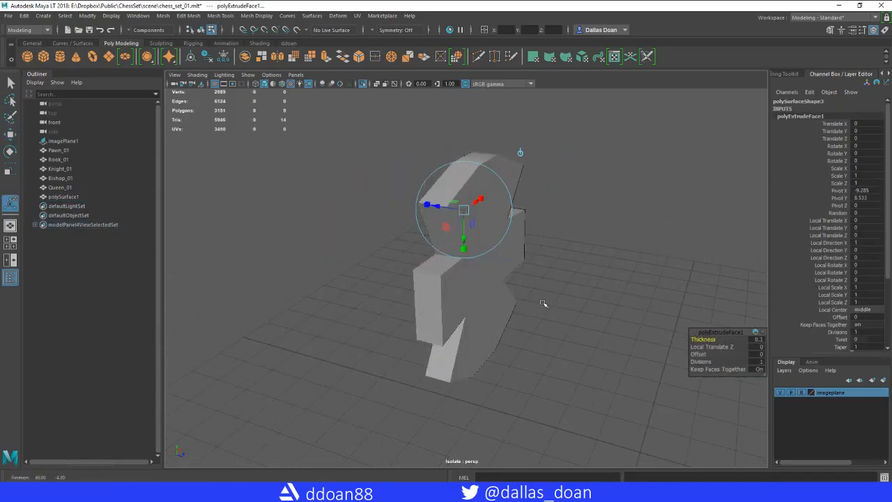
Set the cross to Translate Z 0.05 and fit its vertices to the reference outline.
drag(543, 303, 544, 322)
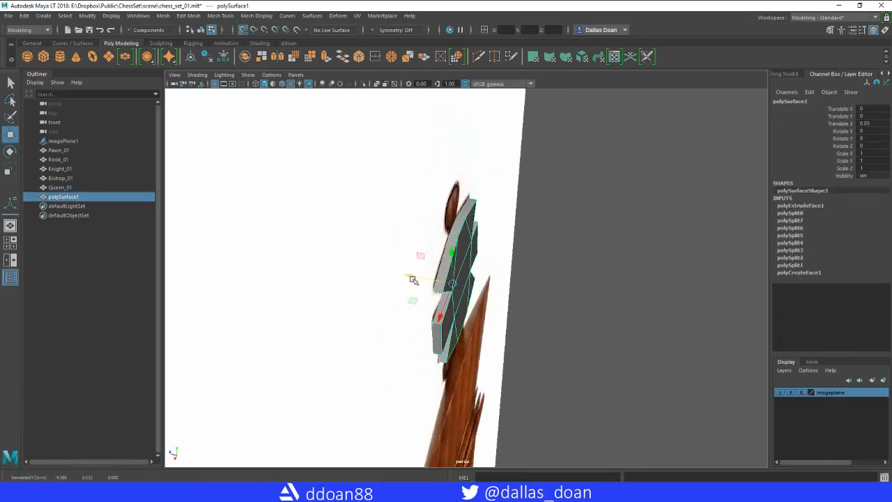
drag(453, 279, 477, 275)
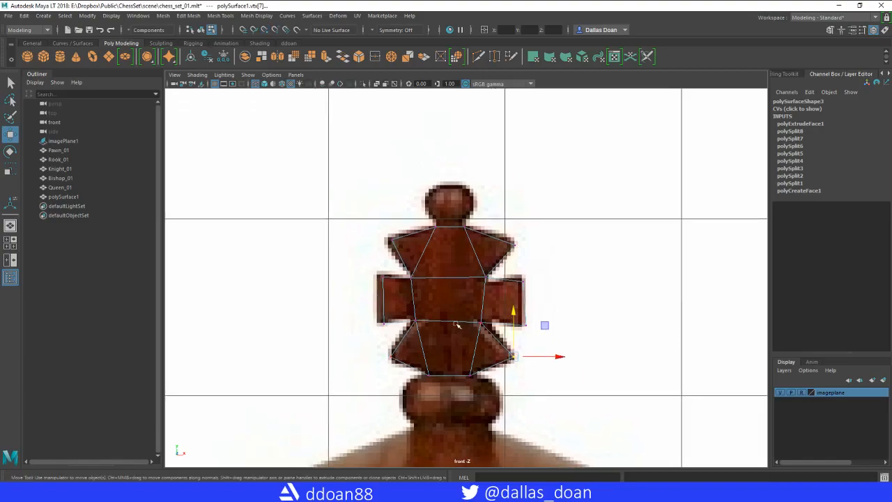
Select the thickened cross's left-half faces in front view and delete them.
click(11, 202)
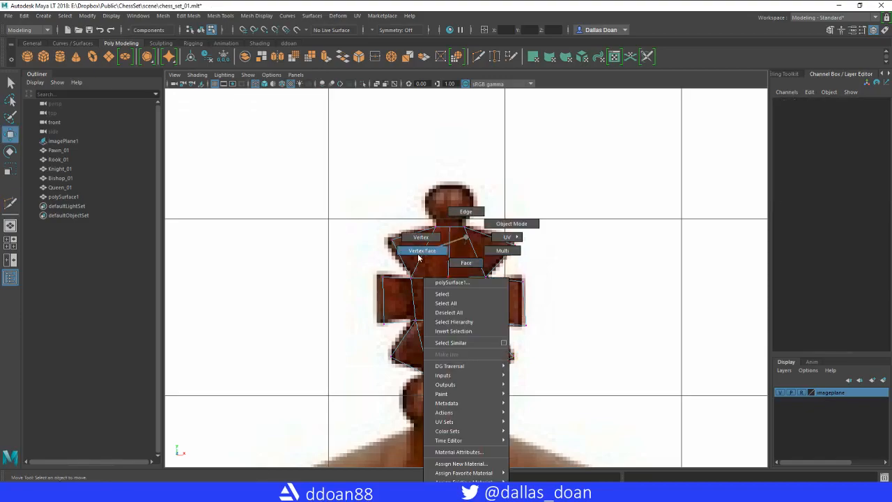
click(422, 250)
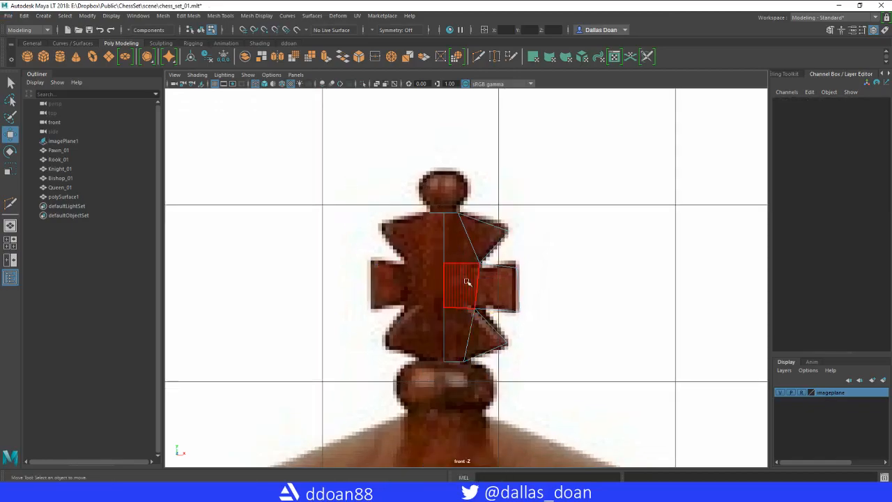
right_click(466, 282)
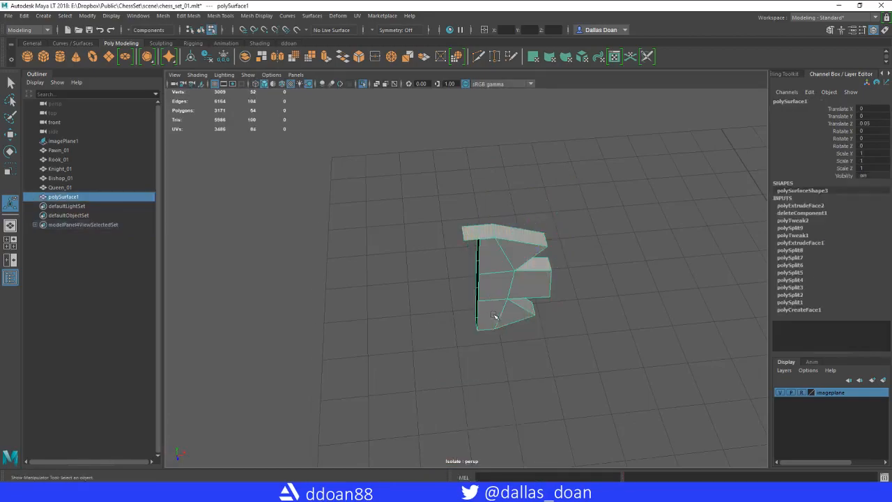
Delete unneeded faces on the half cross, reducing it from 54 to 38 faces.
click(488, 251)
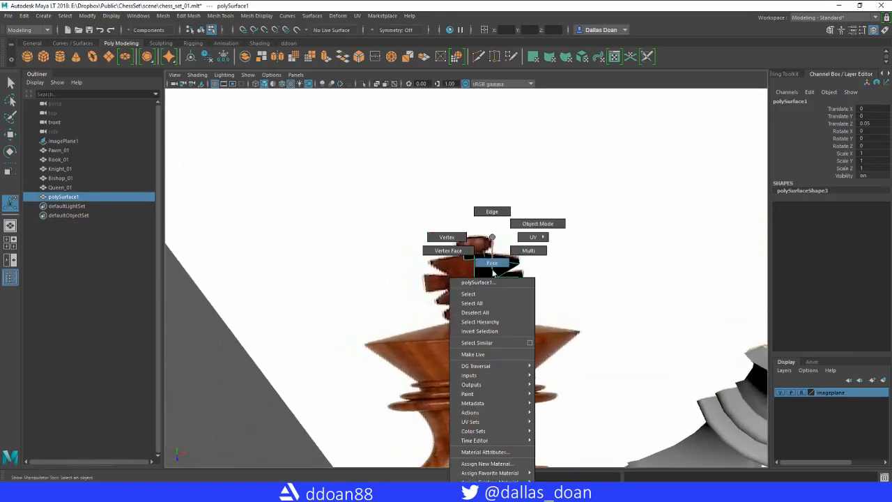
click(491, 263)
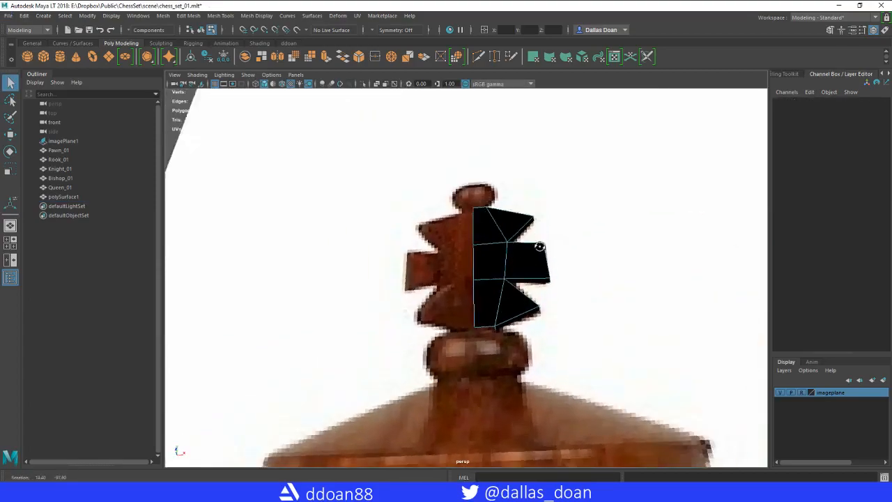
click(62, 197)
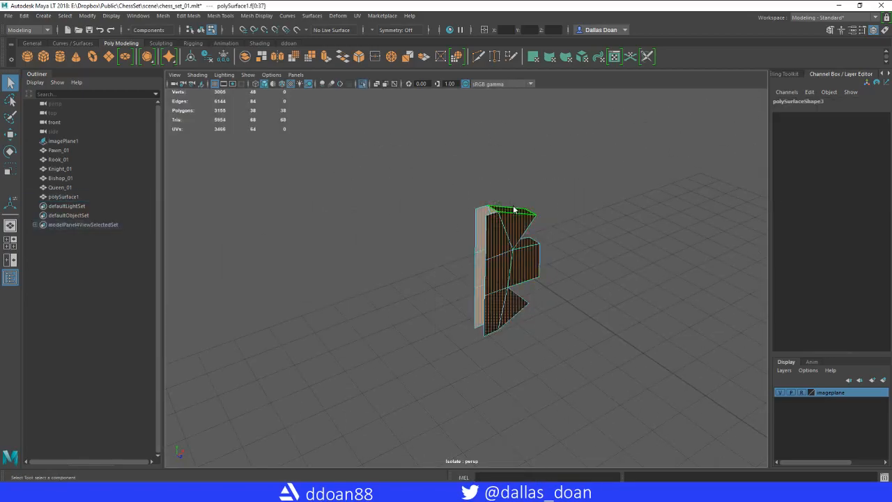
Bridge the half cross's open edges and merge vertices, leaving 40 faces and 24 vertices.
right_click(512, 209)
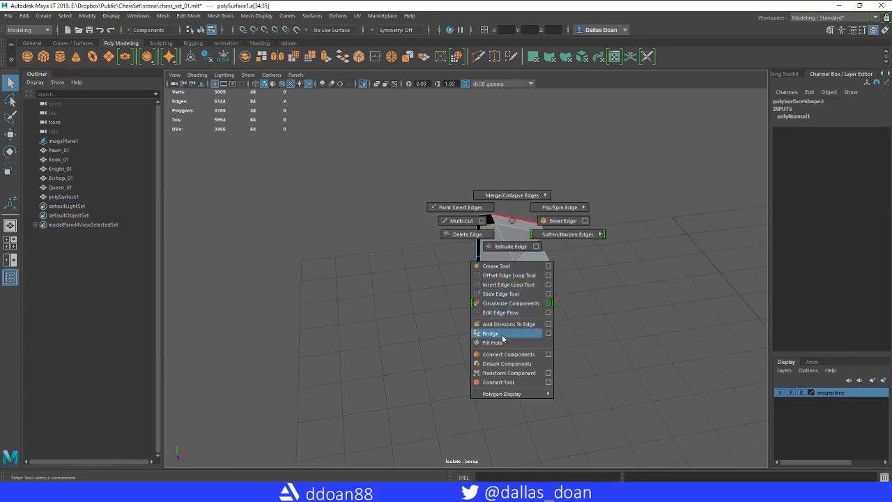
click(490, 333)
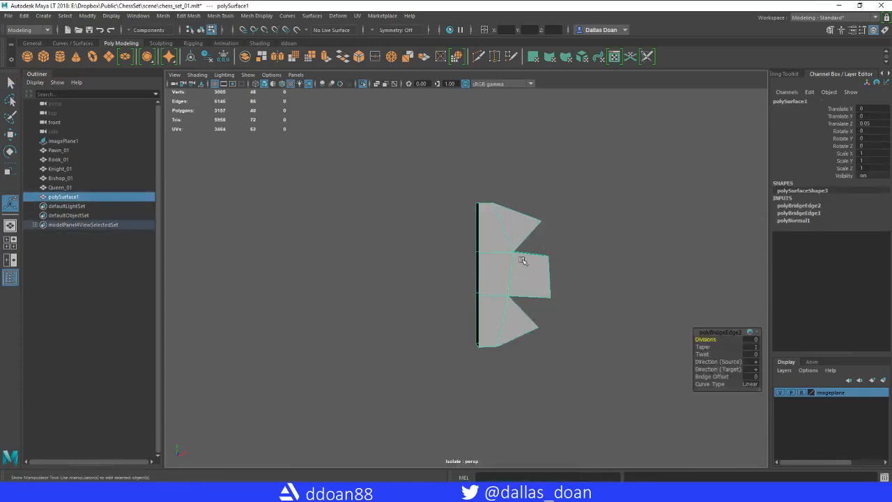
right_click(523, 260)
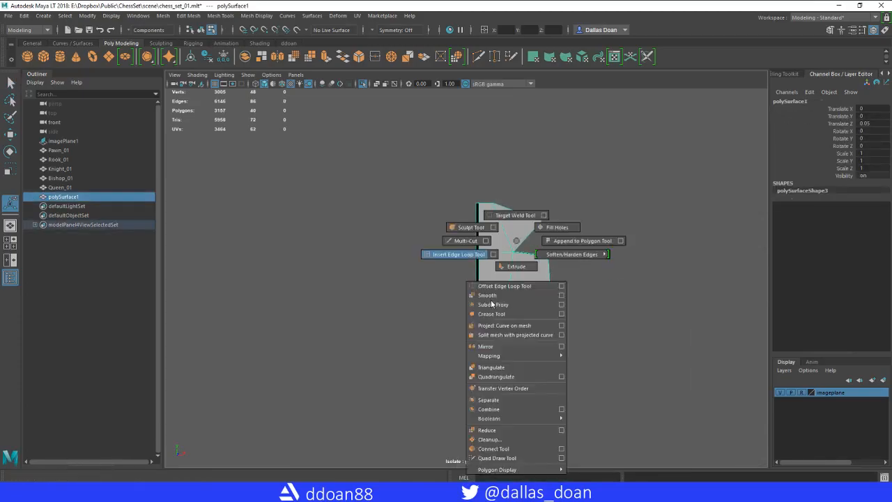
click(488, 399)
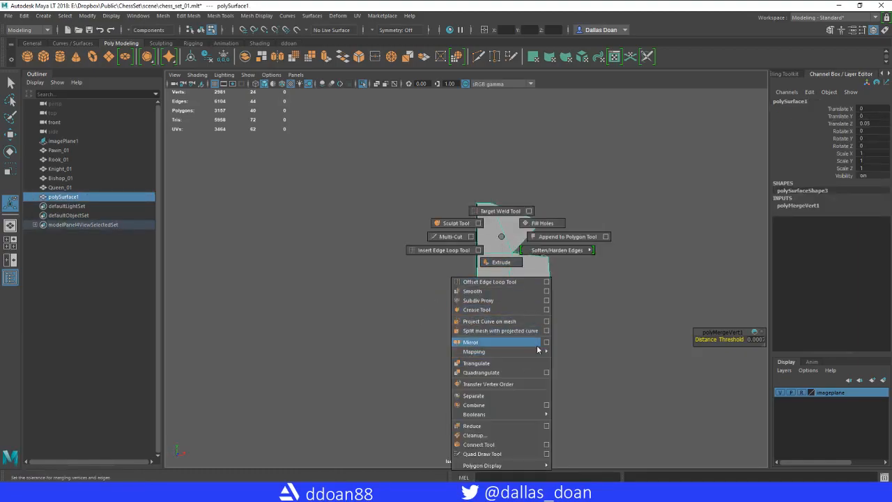
click(546, 342)
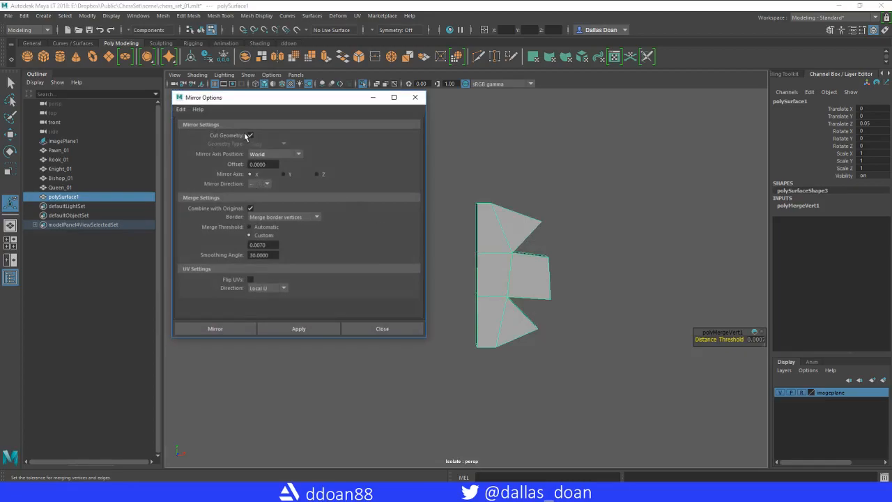
click(250, 135)
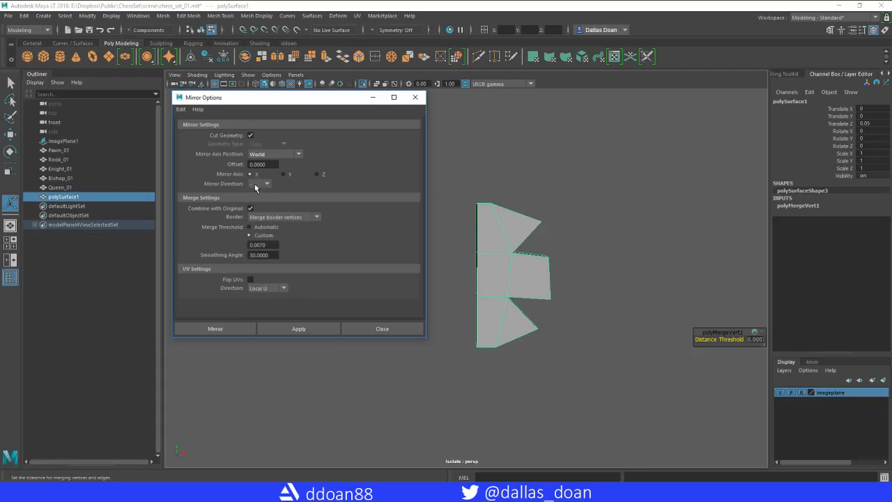
click(298, 328)
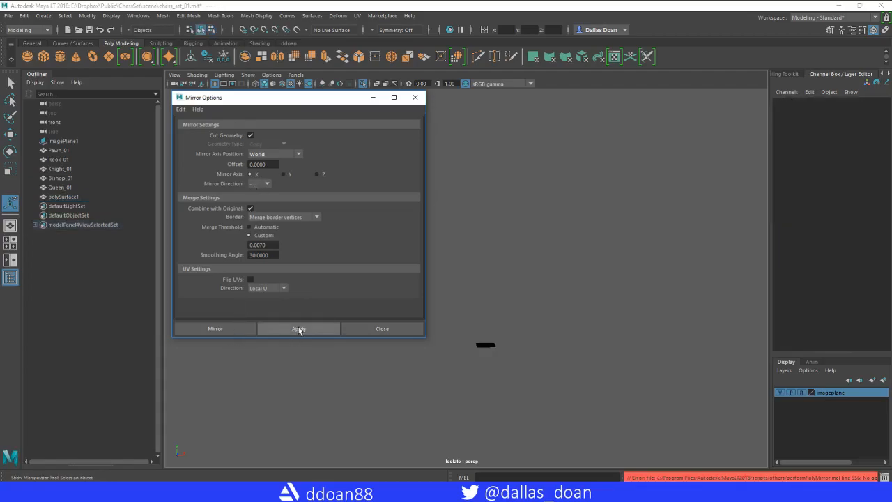
click(298, 328)
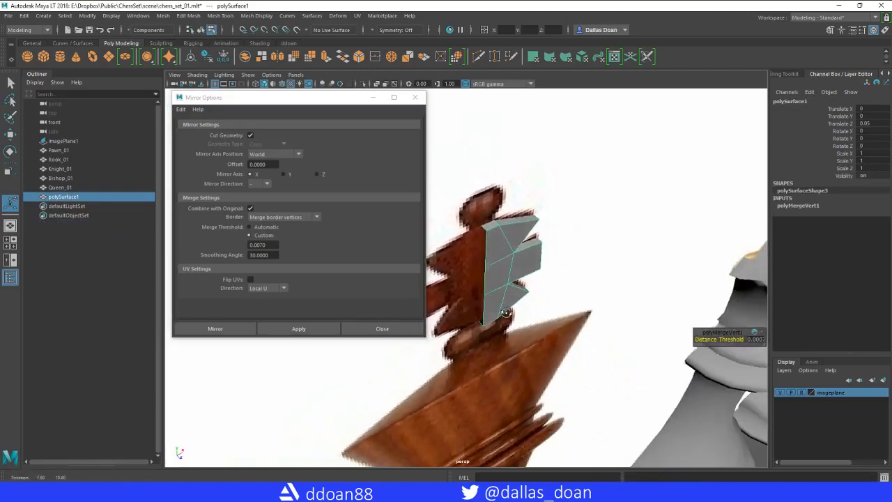
click(316, 216)
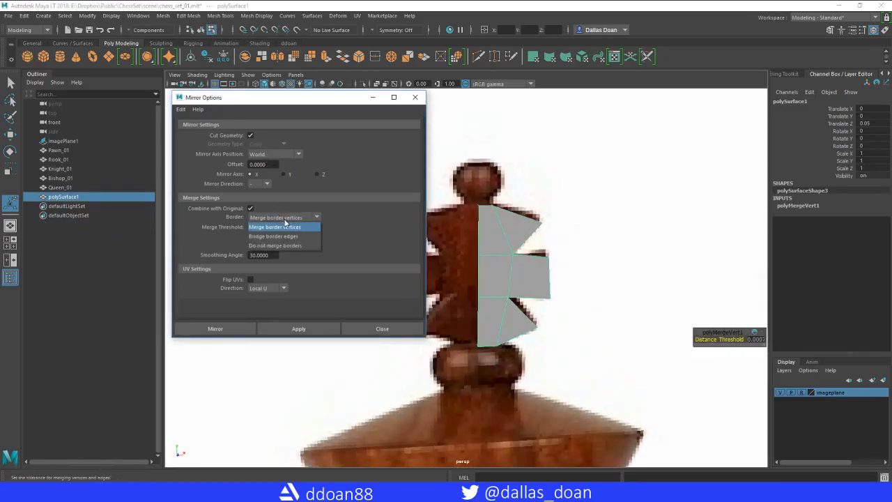
click(274, 244)
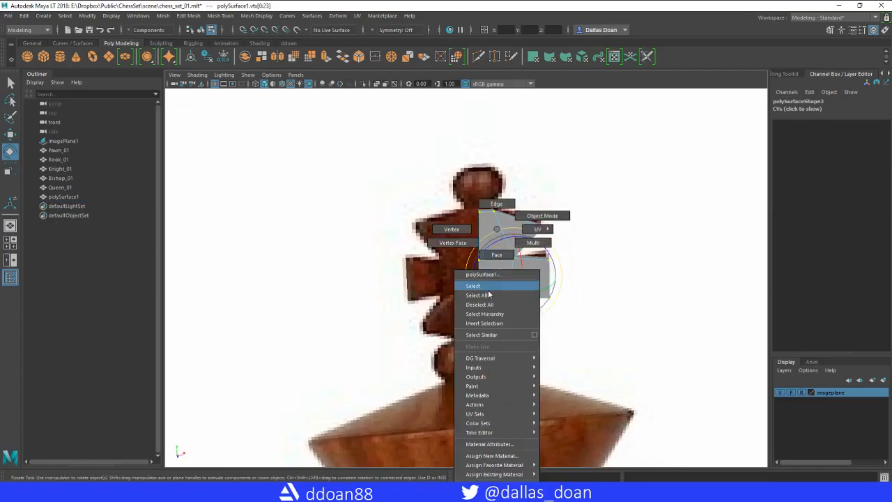
Isolate polySurface1, shift it along X, and mirror it into an 80-face cross.
click(473, 286)
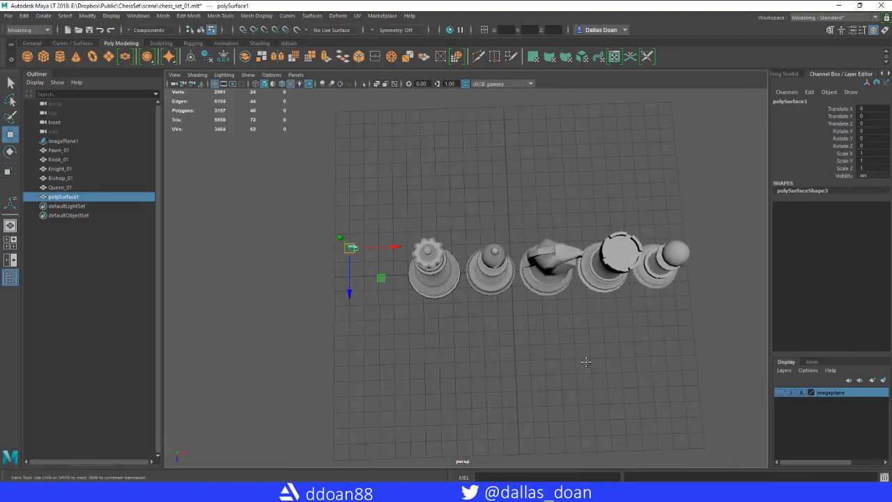
click(361, 83)
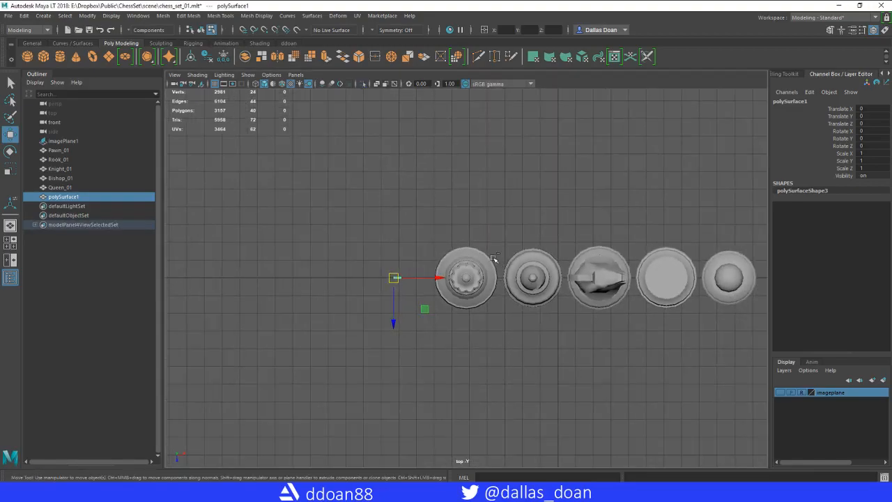
click(361, 84)
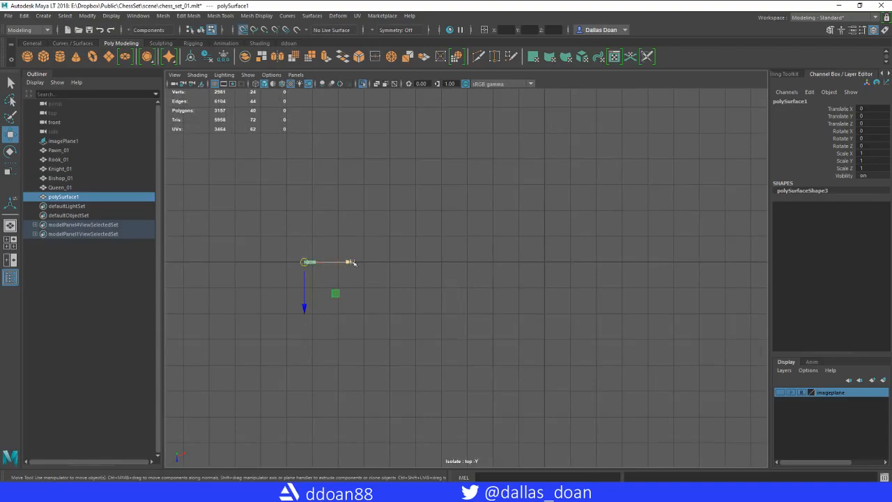
drag(348, 262, 498, 277)
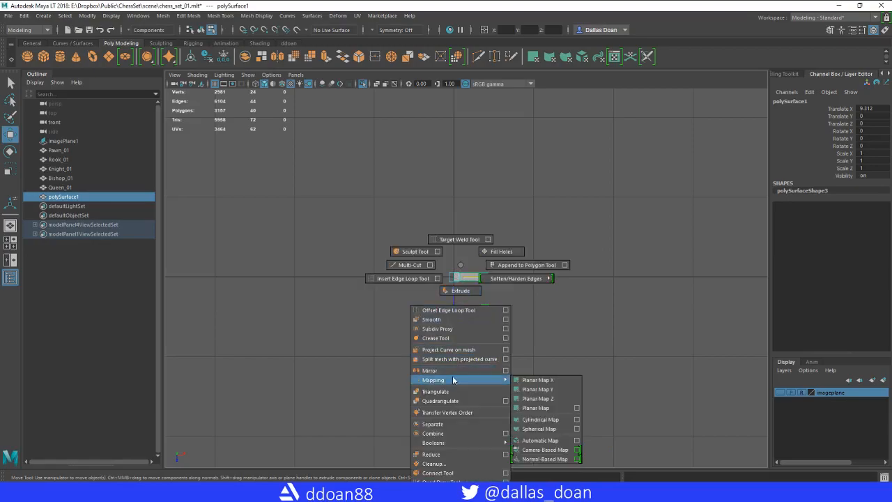
click(430, 370)
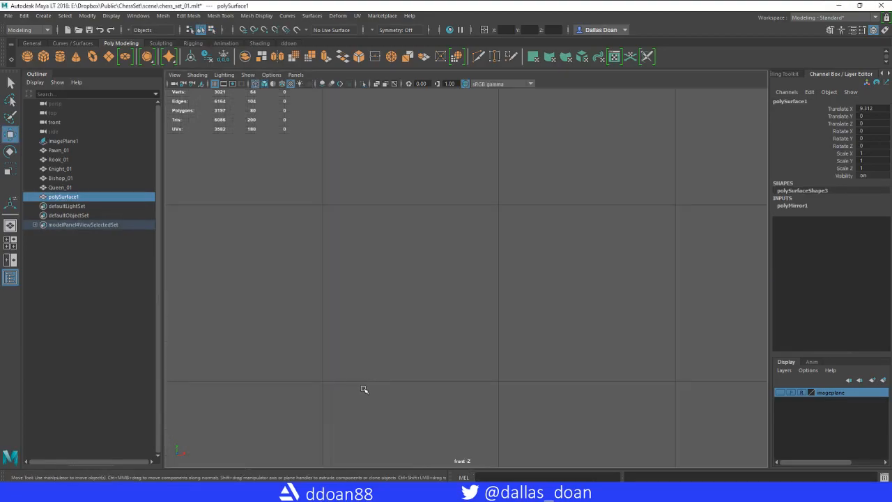
Create a polygon cylinder in the front view beside the reference pieces.
click(361, 84)
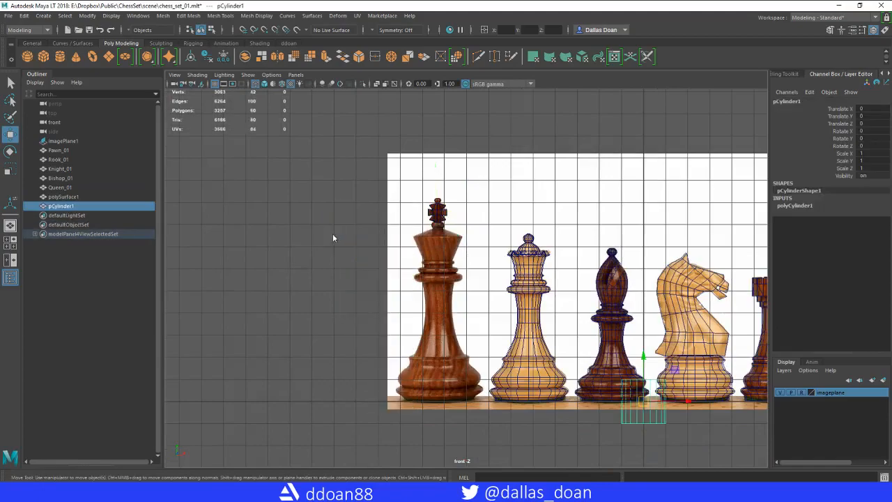
Move and stretch the cylinder over the king's body, up to just beneath the cross.
drag(640, 397, 418, 400)
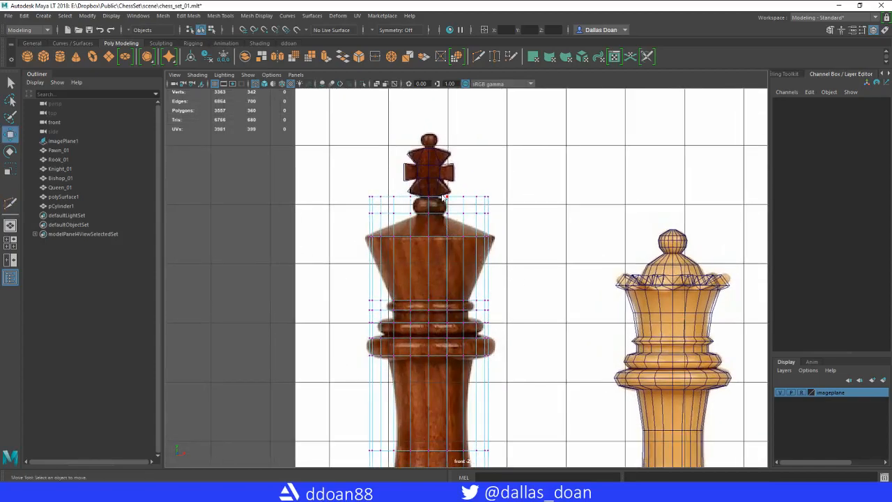
Put the cylinder into vertex mode to scale its rings along the collar.
right_click(428, 195)
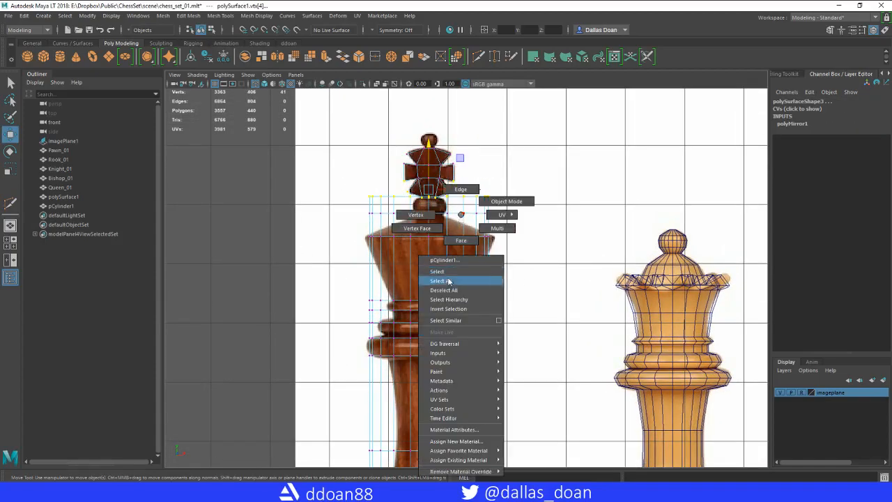
click(438, 281)
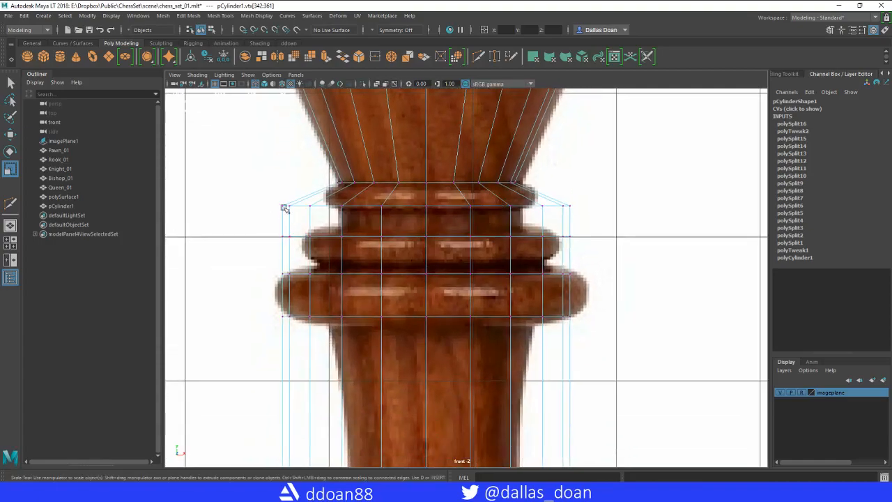
Insert edge loops and move the ring up to fit the king's collar rings.
click(426, 206)
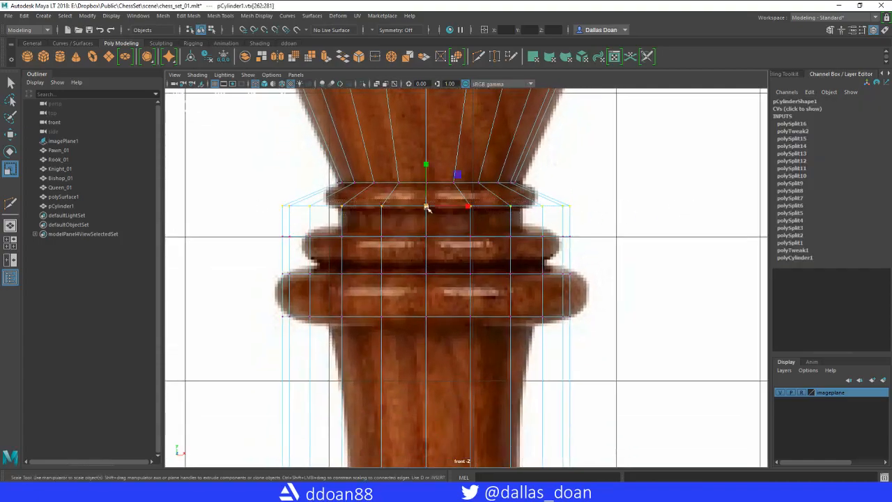
right_click(425, 207)
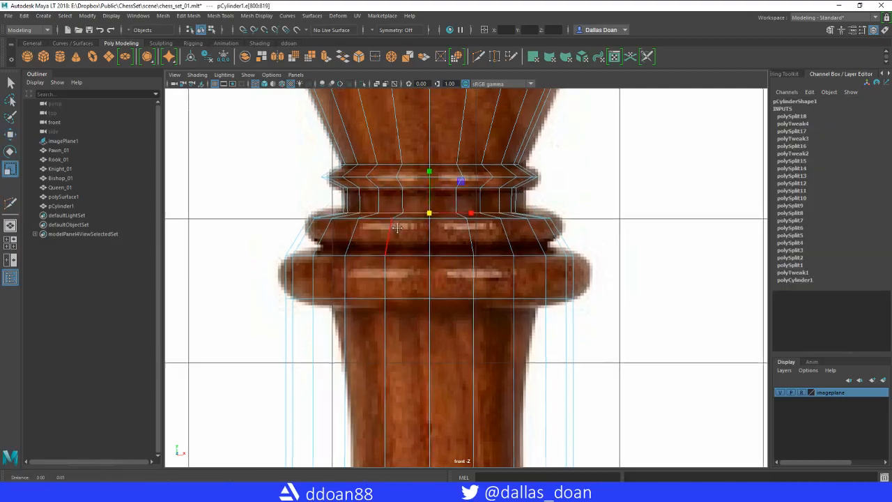
drag(429, 212, 428, 184)
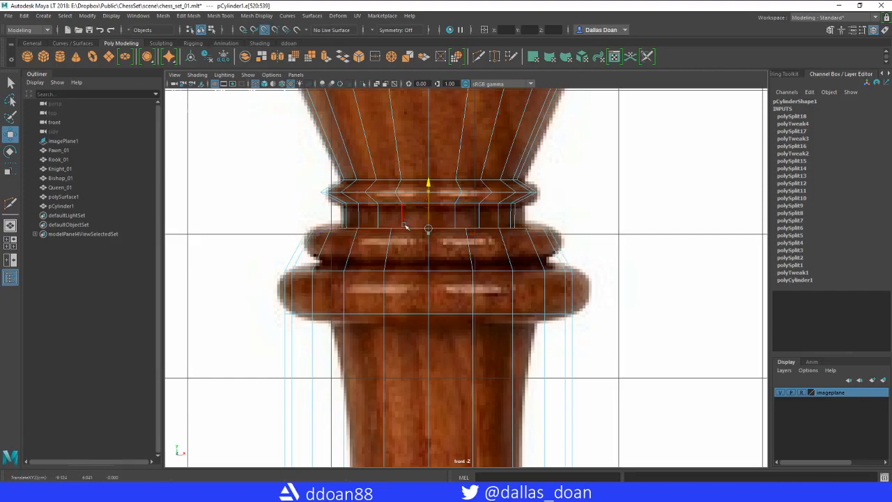
right_click(404, 227)
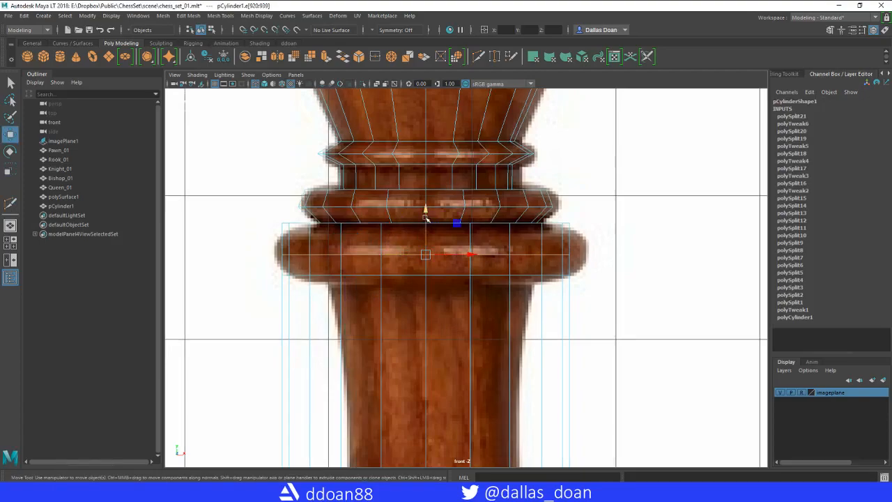
click(11, 170)
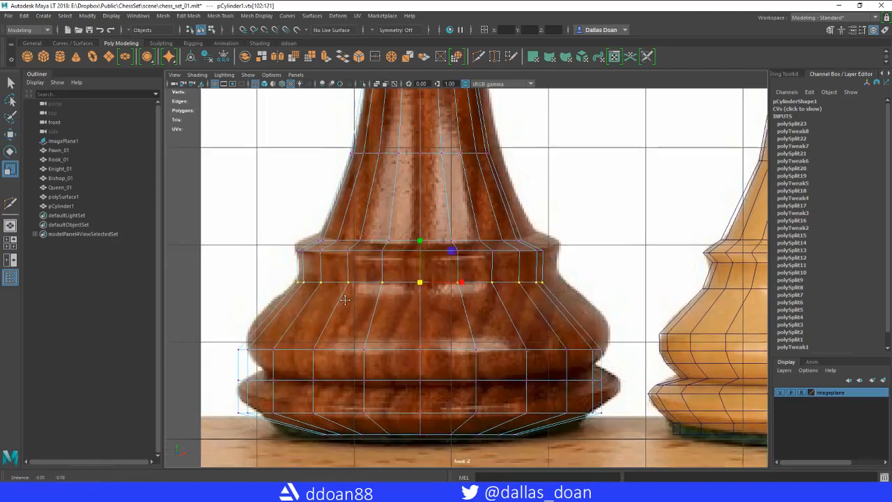
Widen the lower vertex ring to the base outline and add loops down to the bottom rim.
drag(420, 282, 420, 348)
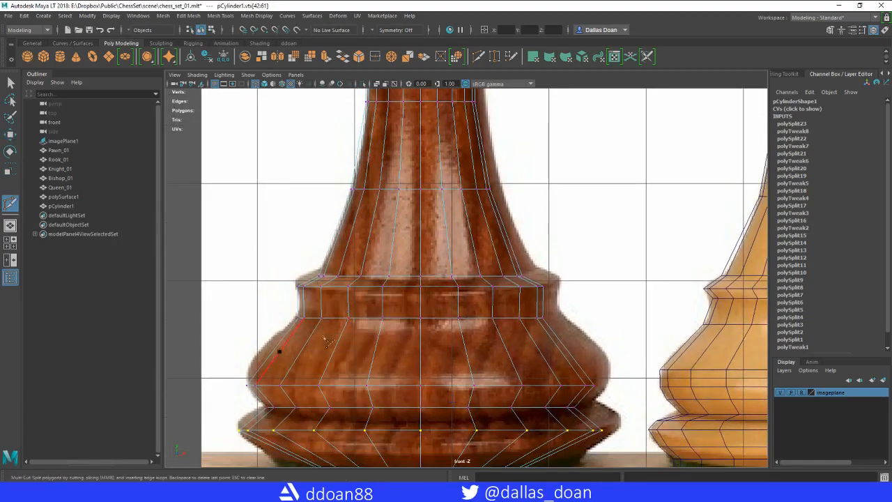
right_click(387, 272)
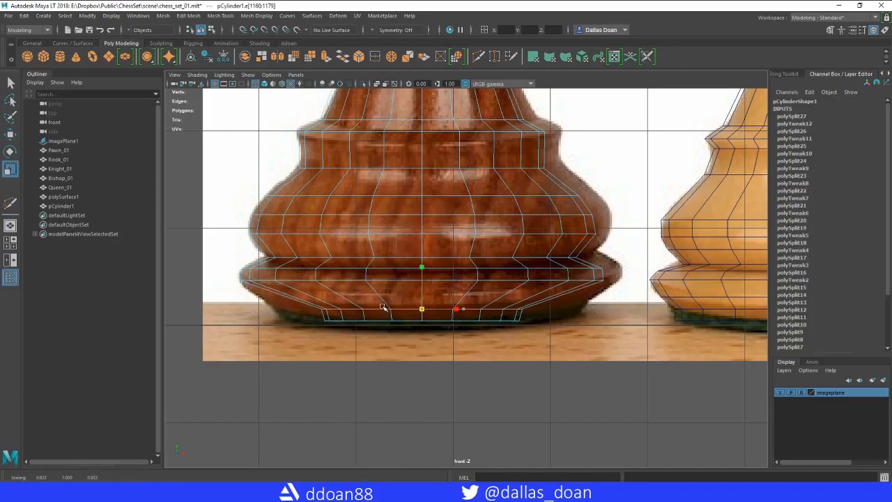
right_click(360, 307)
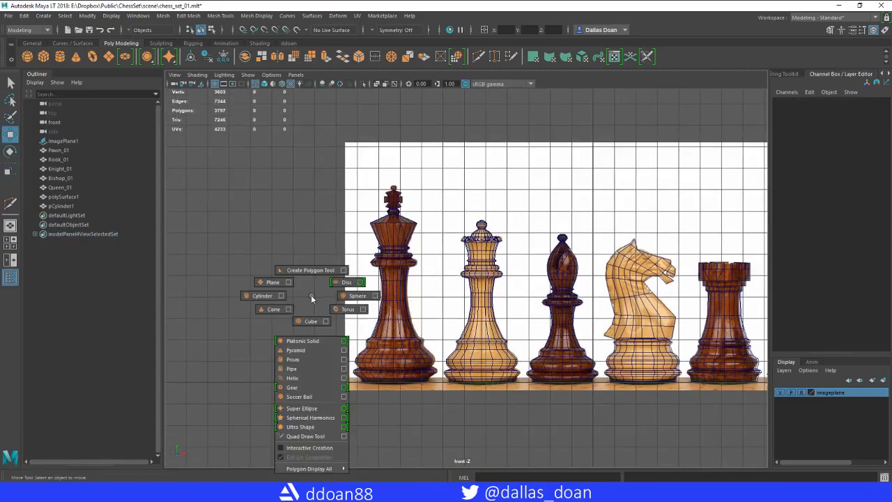
Create a sphere to sit as the finial above the cross.
click(357, 295)
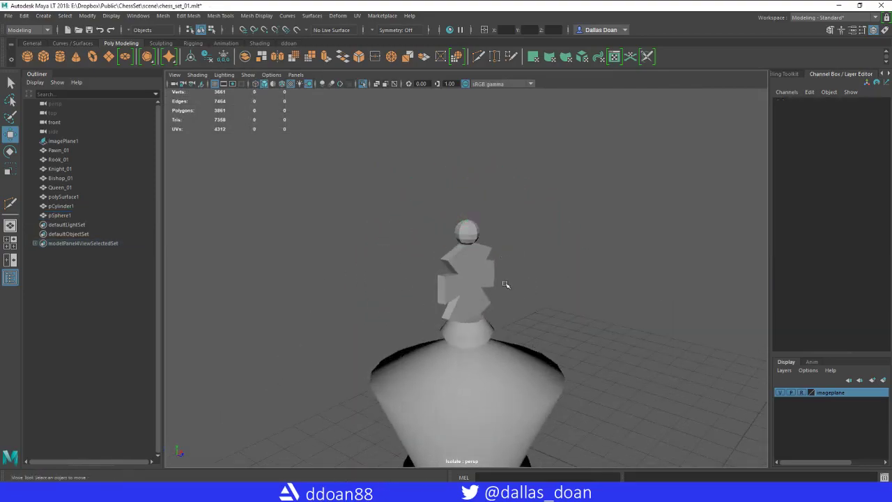
Select polySurface1, pCylinder1 and pSphere1 in object mode and Combine them.
click(61, 205)
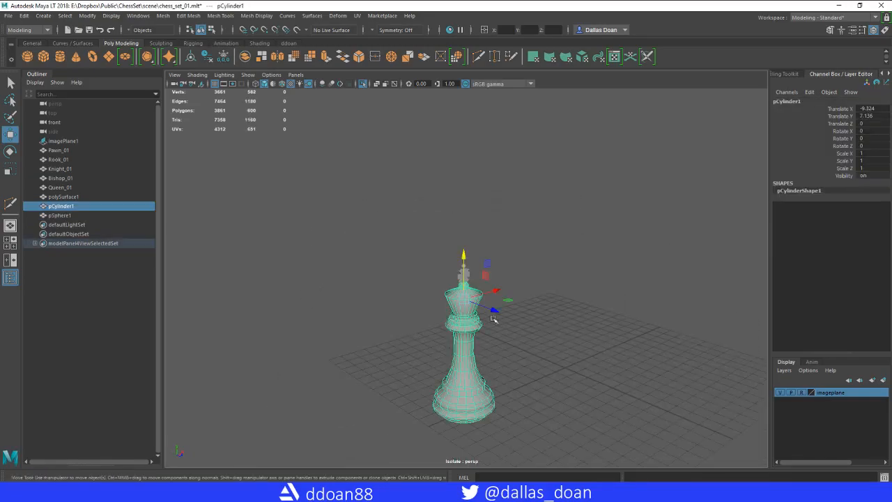
click(59, 214)
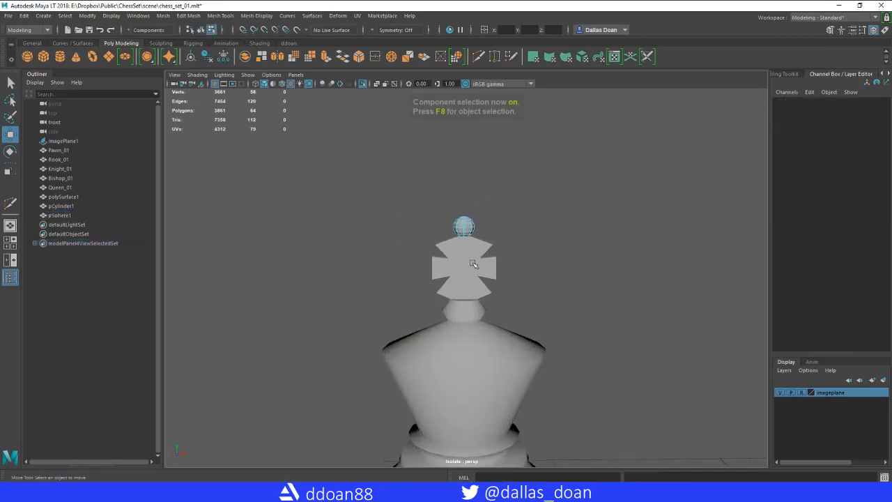
key(f8)
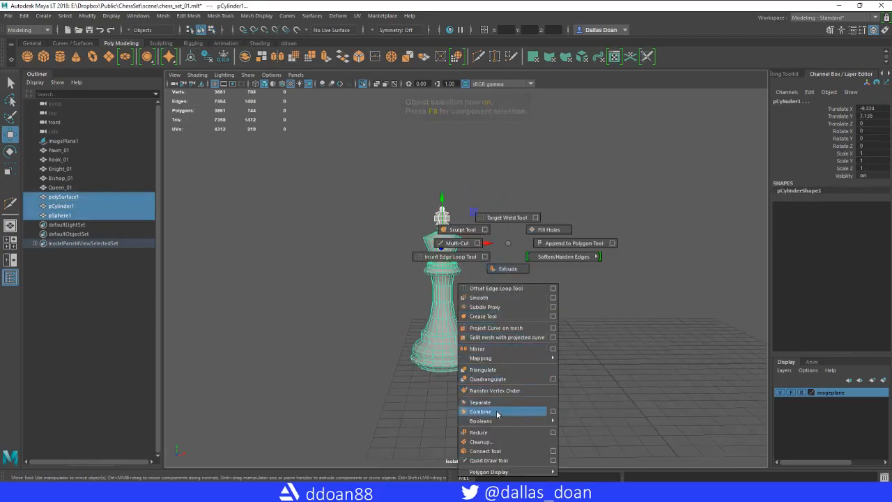
click(480, 411)
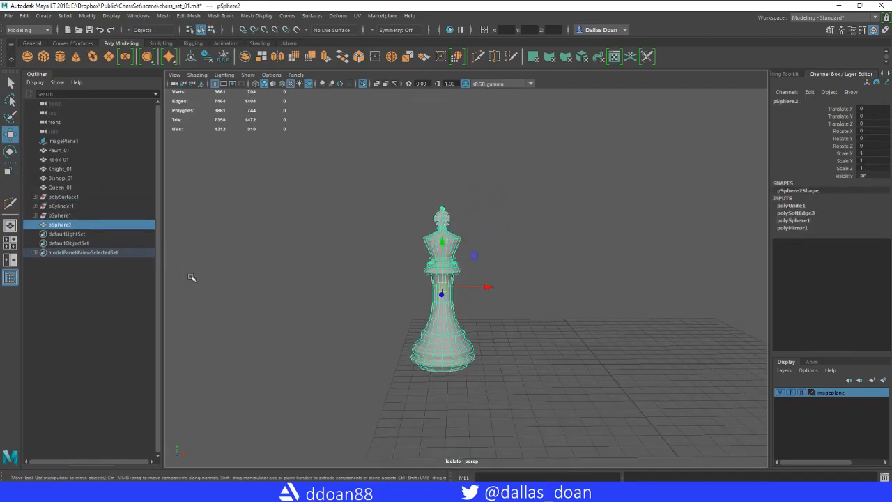